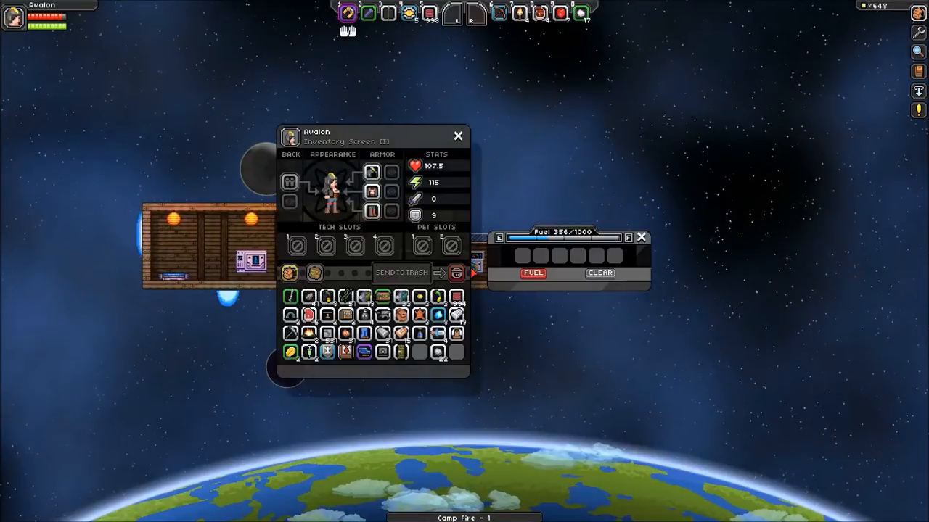
- Bring up the ship's navigation console showing the targeted swamp planet
click(459, 136)
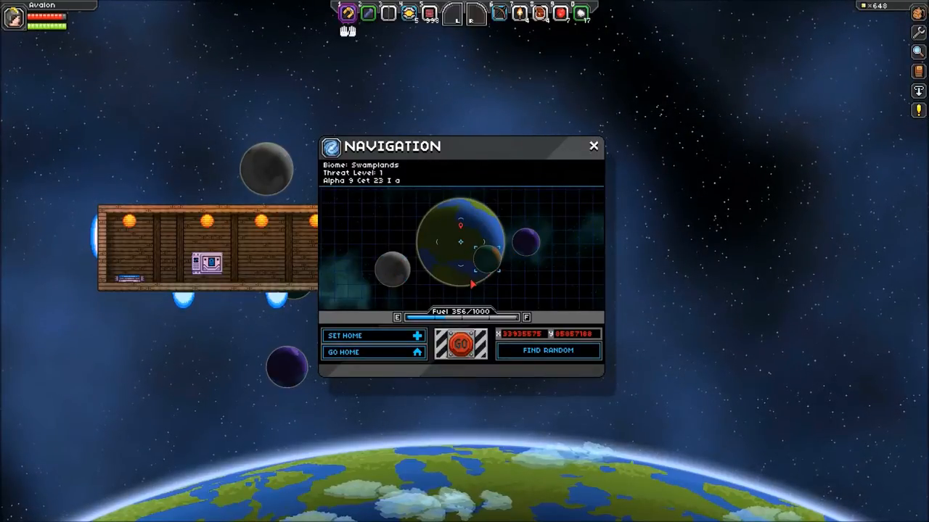
- Inspect the frozen lunar planet, the Alpha Sector map and the Alpha Geras Majoris system's planet, then close navigation
click(547, 350)
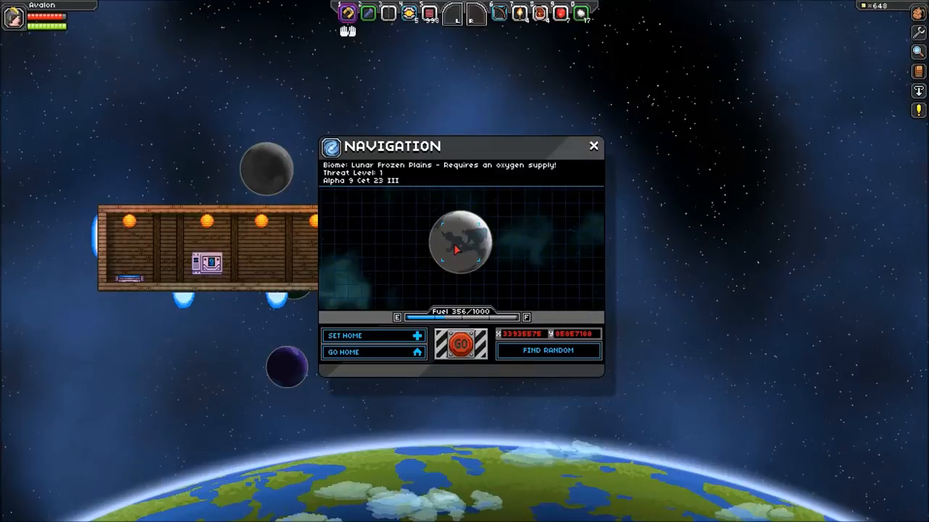
click(540, 255)
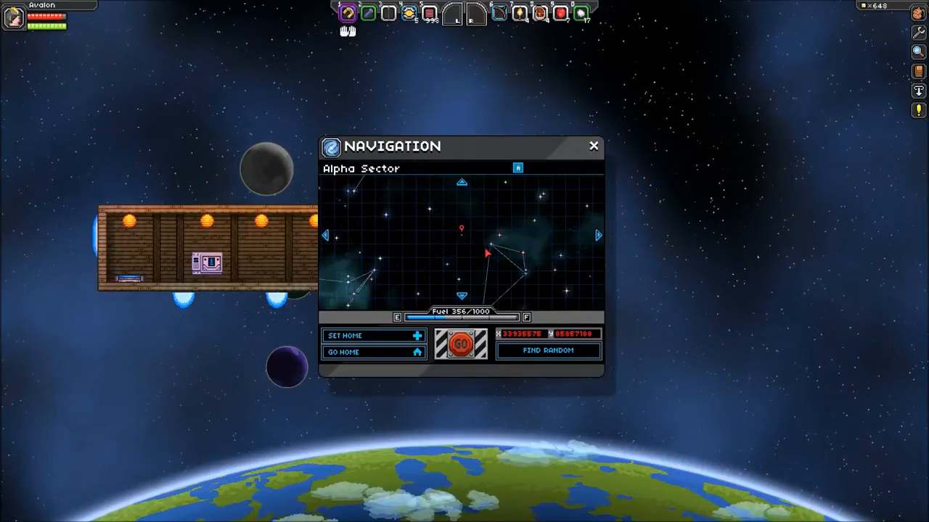
click(486, 253)
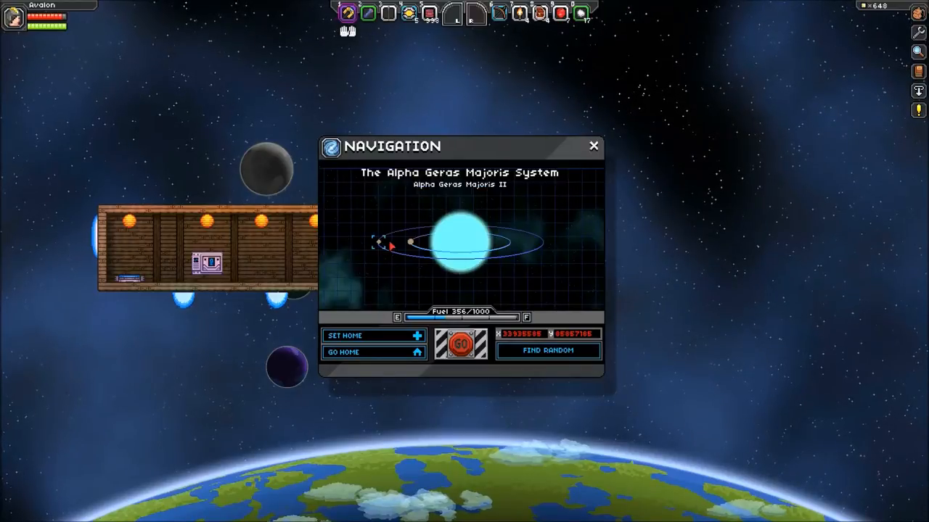
click(547, 349)
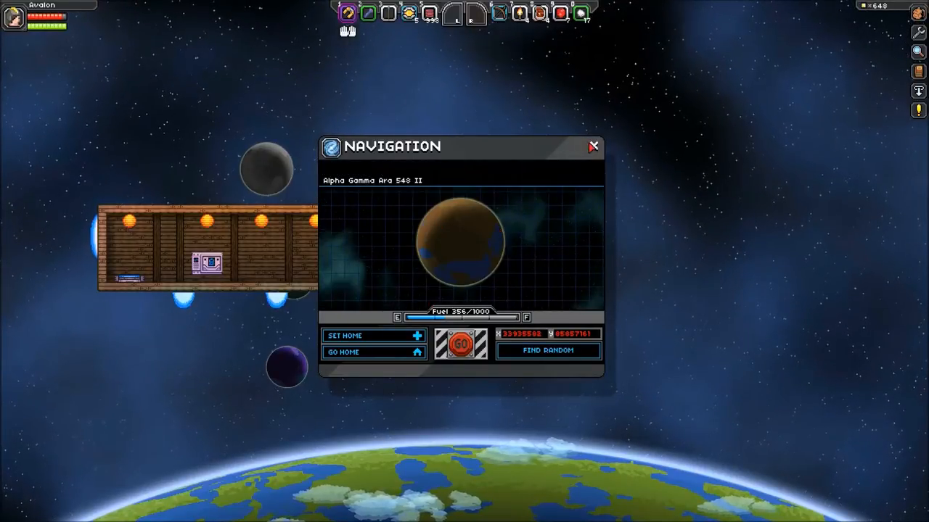
click(592, 146)
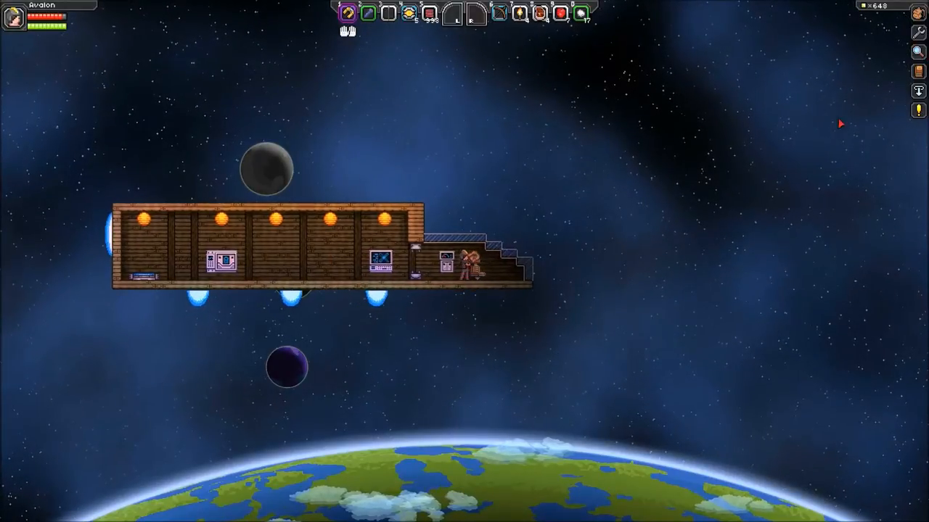
- Use the starmap data item from the inventory and acknowledge the Starmap Updated message
key(i)
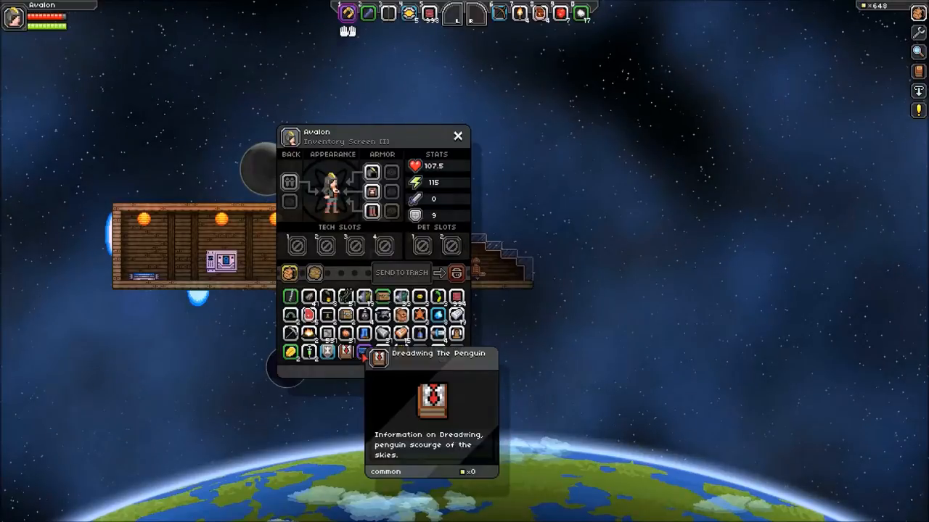
mouse_move(366, 354)
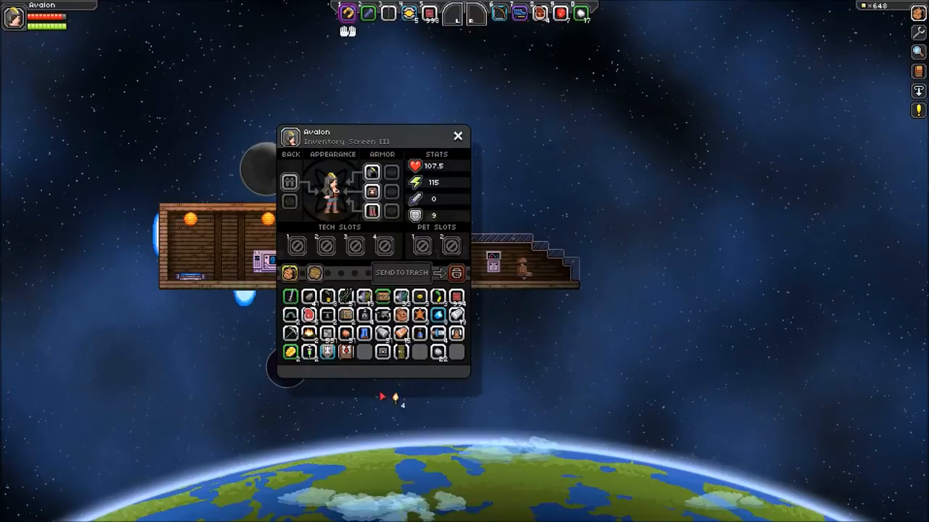
click(459, 136)
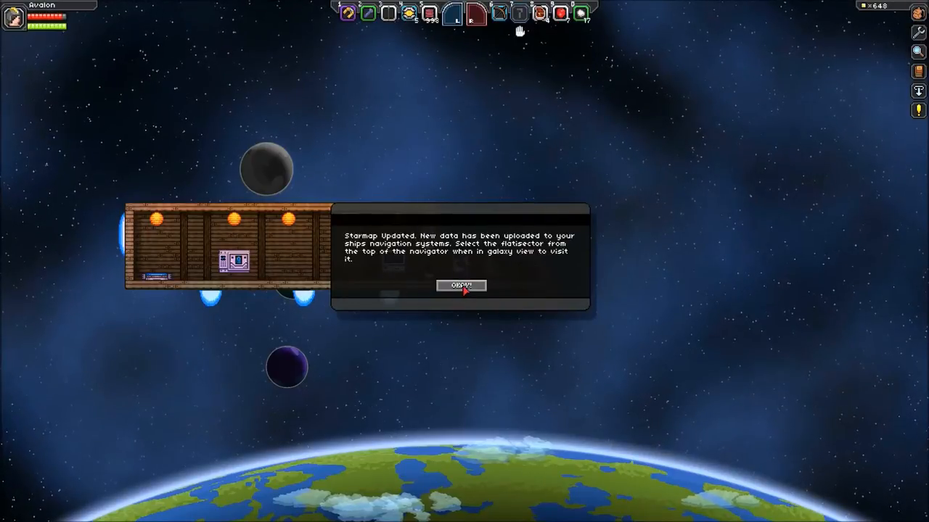
click(461, 284)
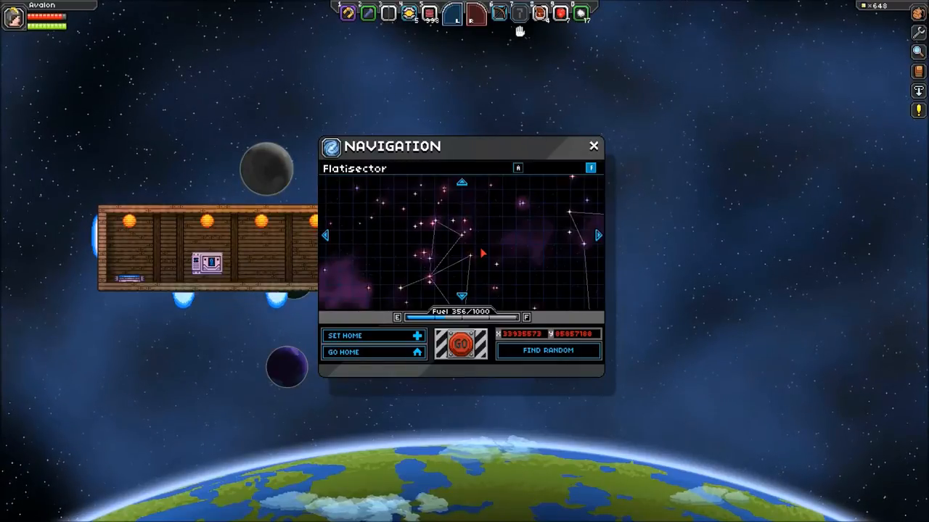
- Browse the F Mu Vel 8188 system and its arid planet, then close navigation
click(482, 253)
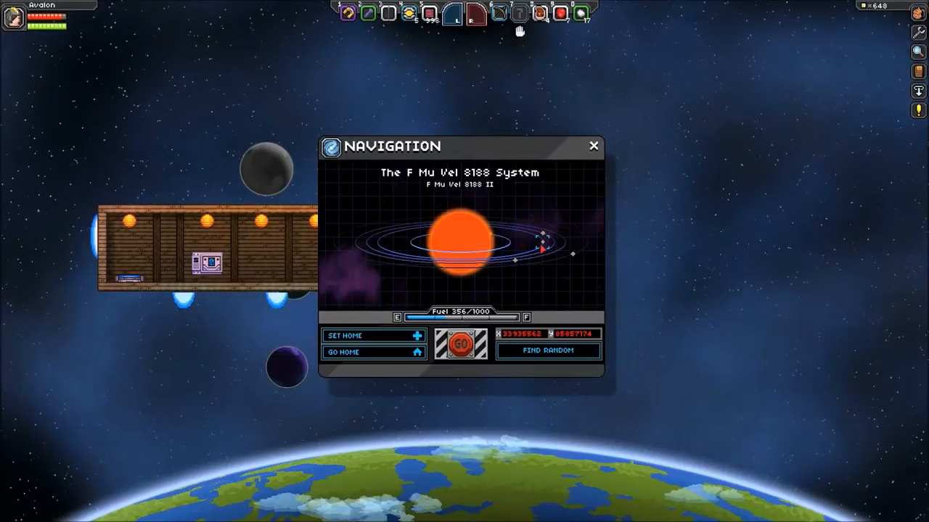
click(573, 256)
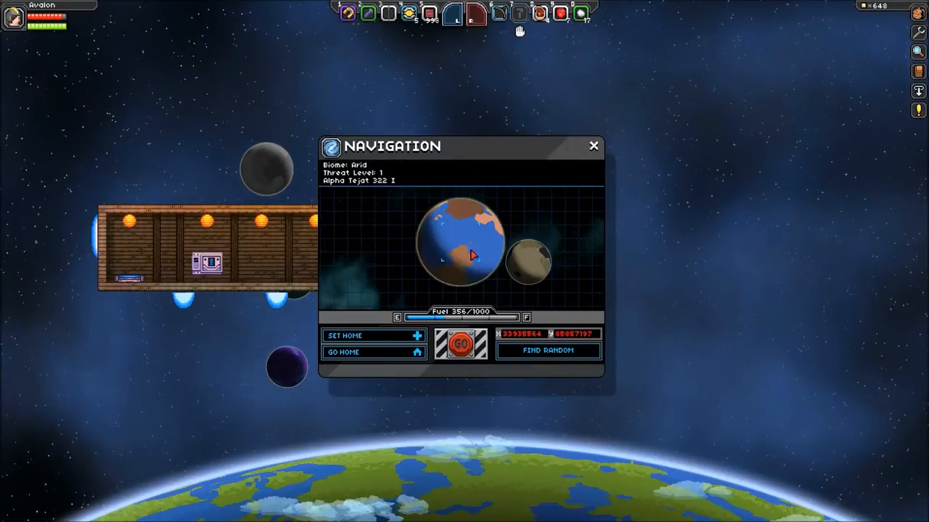
click(592, 145)
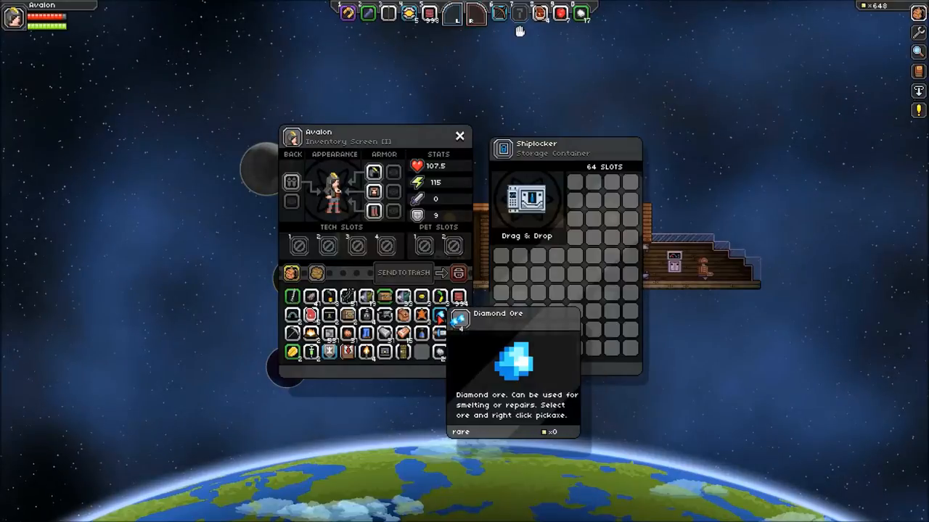
- Move the Diamond Ore from the inventory into the Shiplocker
drag(439, 316, 500, 255)
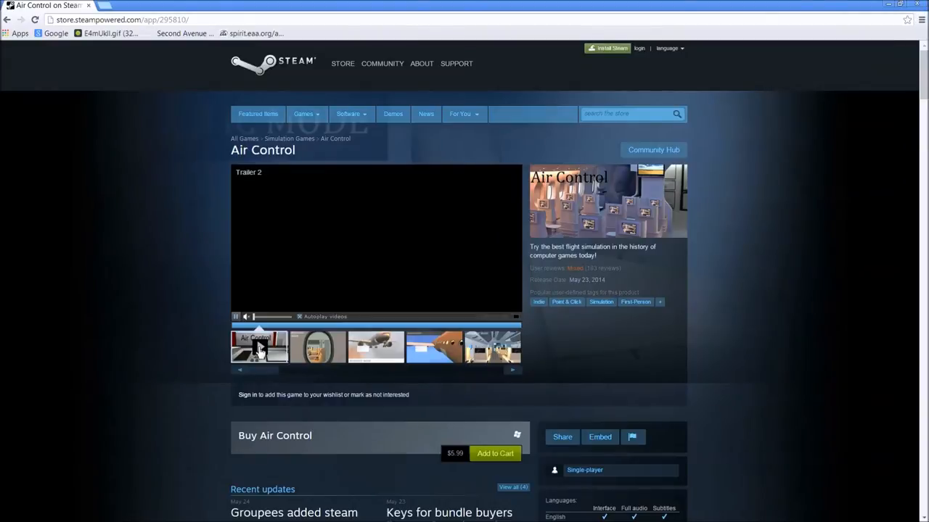
- Play the Air Control trailer, then jump the ship to the chosen system and close navigation
click(235, 317)
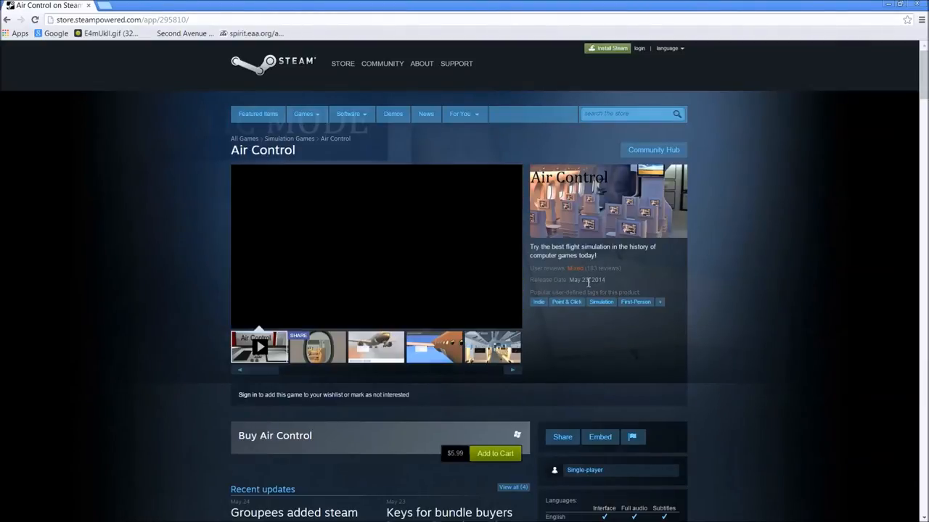
click(258, 346)
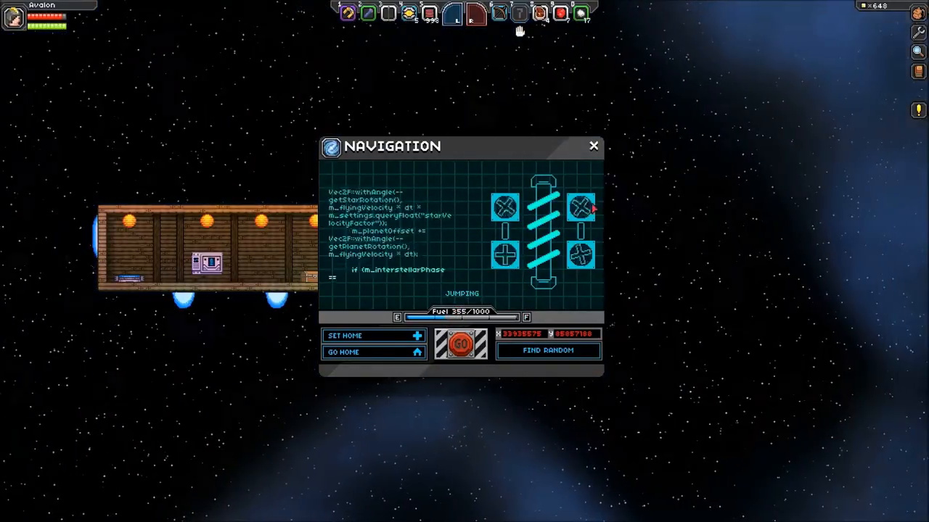
click(594, 146)
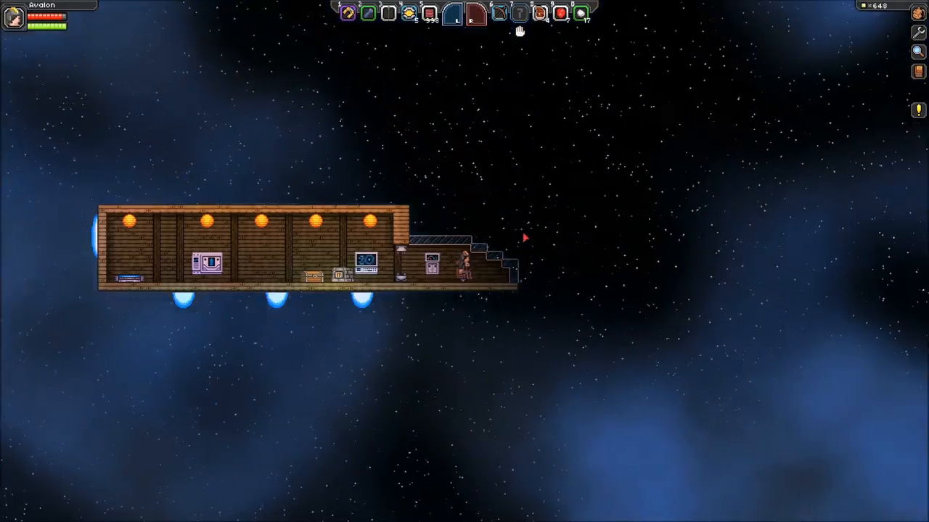